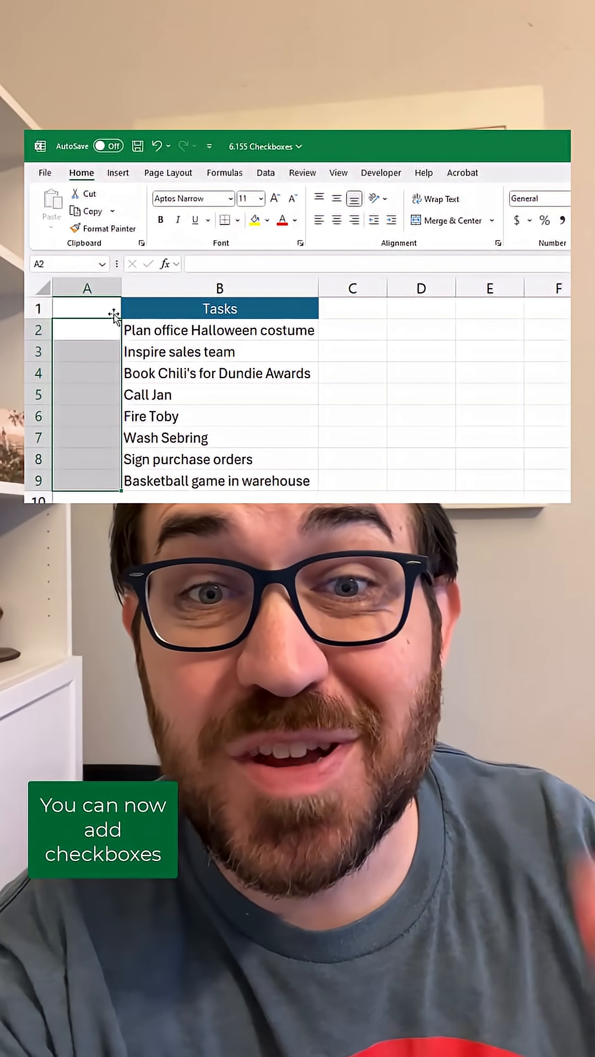
Insert checkboxes into A2:A9 beside the eight tasks and tick the first one
left_click(117, 173)
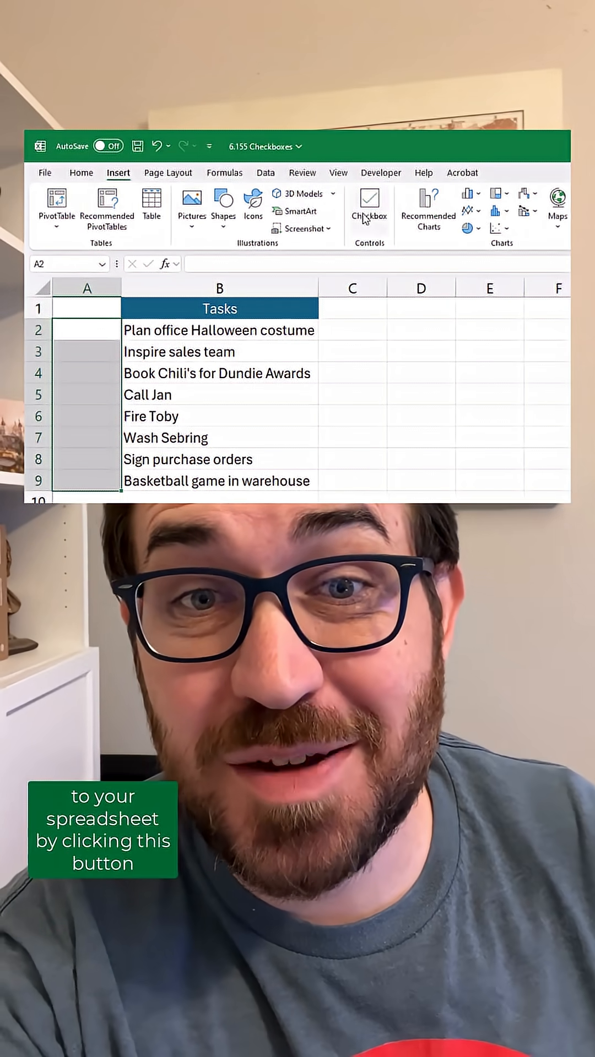
left_click(369, 202)
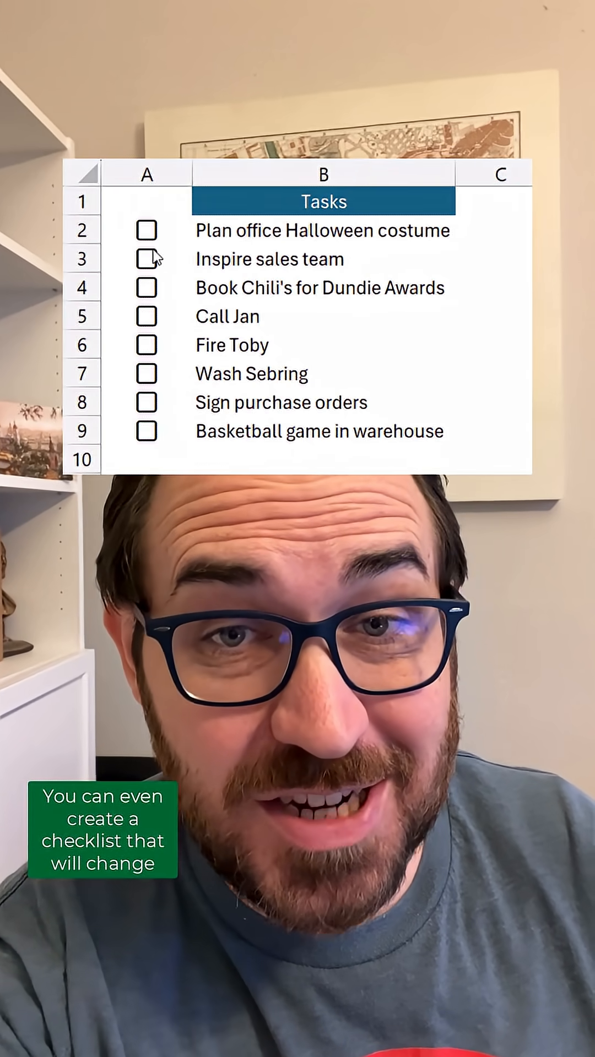
left_click(146, 230)
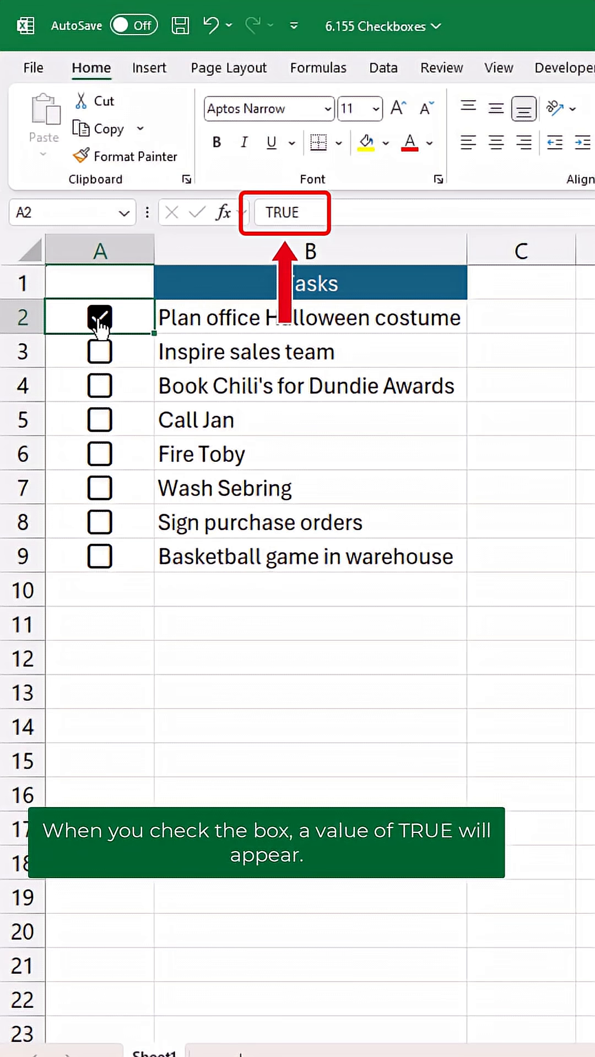
Toggle the A2 checkbox off, on, and off again, leaving it FALSE
left_click(99, 317)
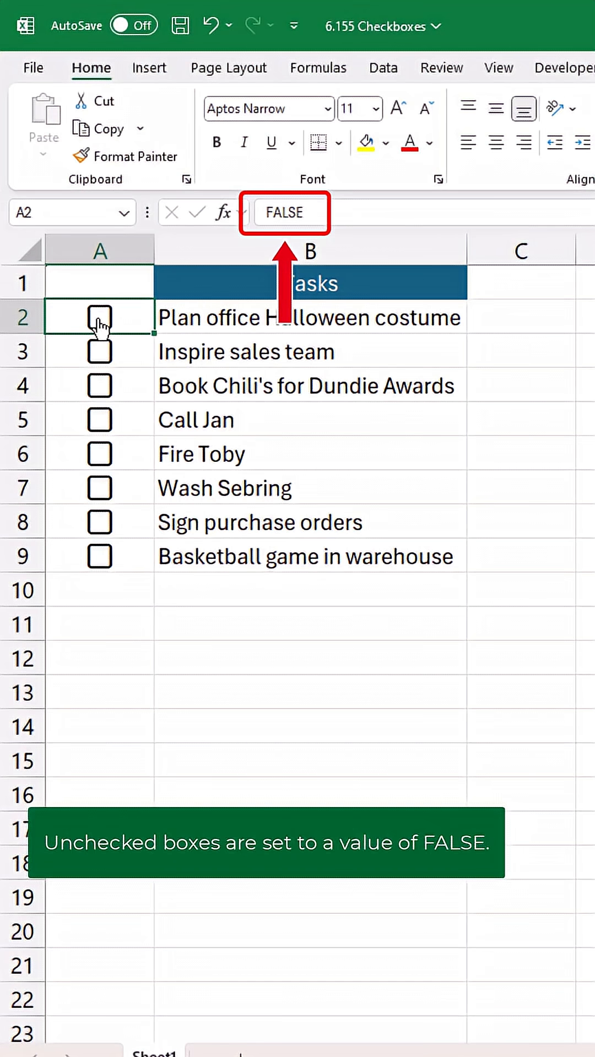
left_click(99, 317)
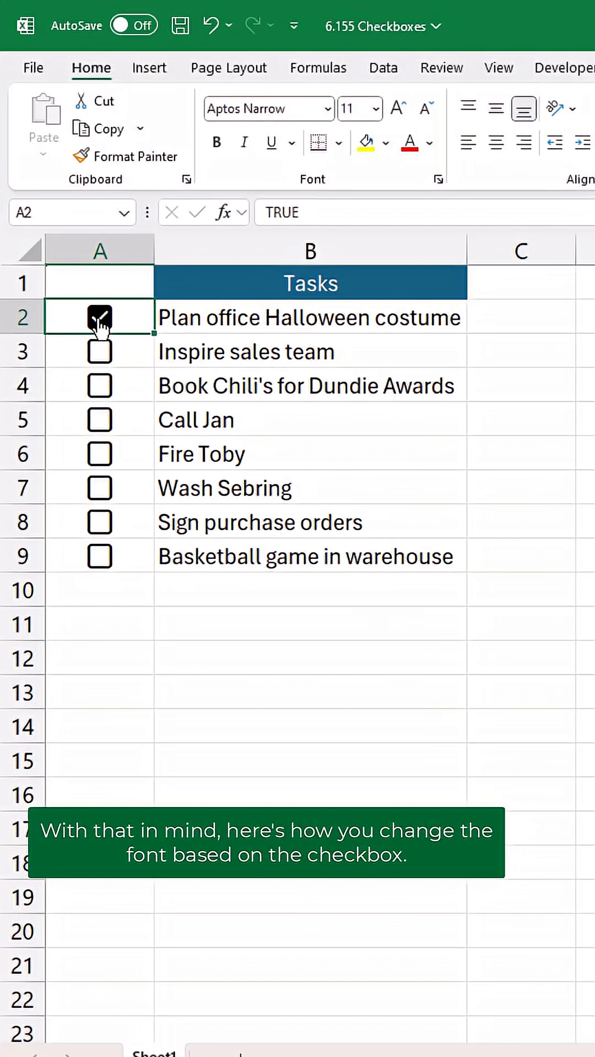
left_click(99, 318)
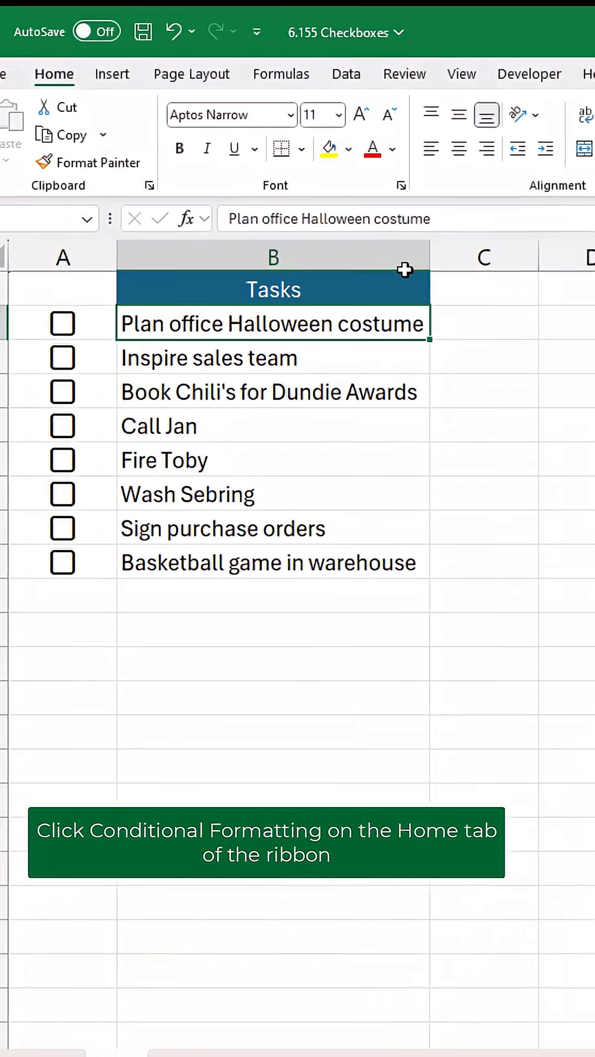
Create a new formula-based conditional formatting rule and type the =A2=TRUE condition
left_click(311, 236)
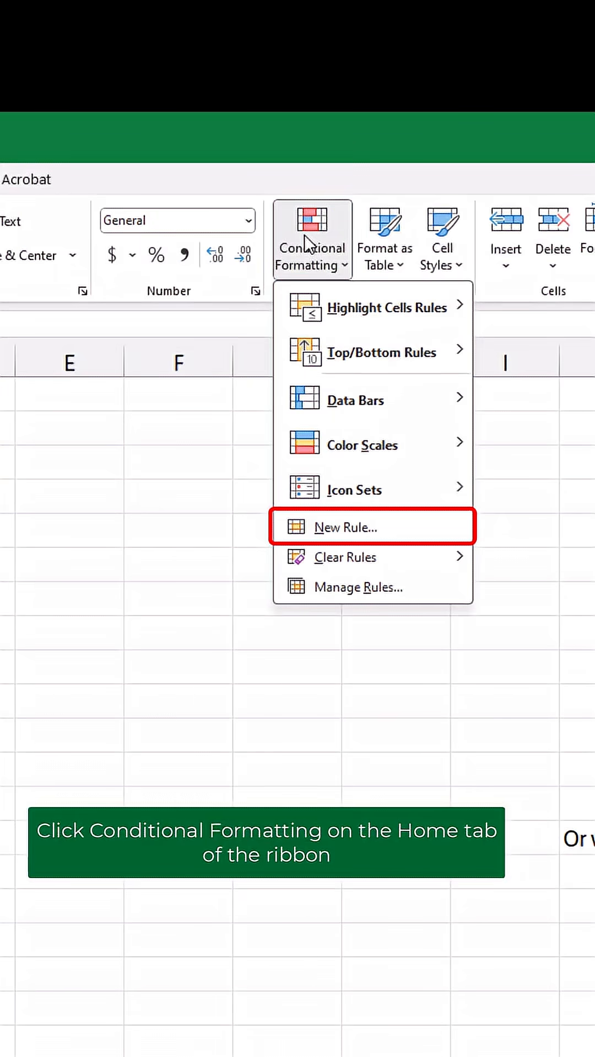
mouse_move(340, 520)
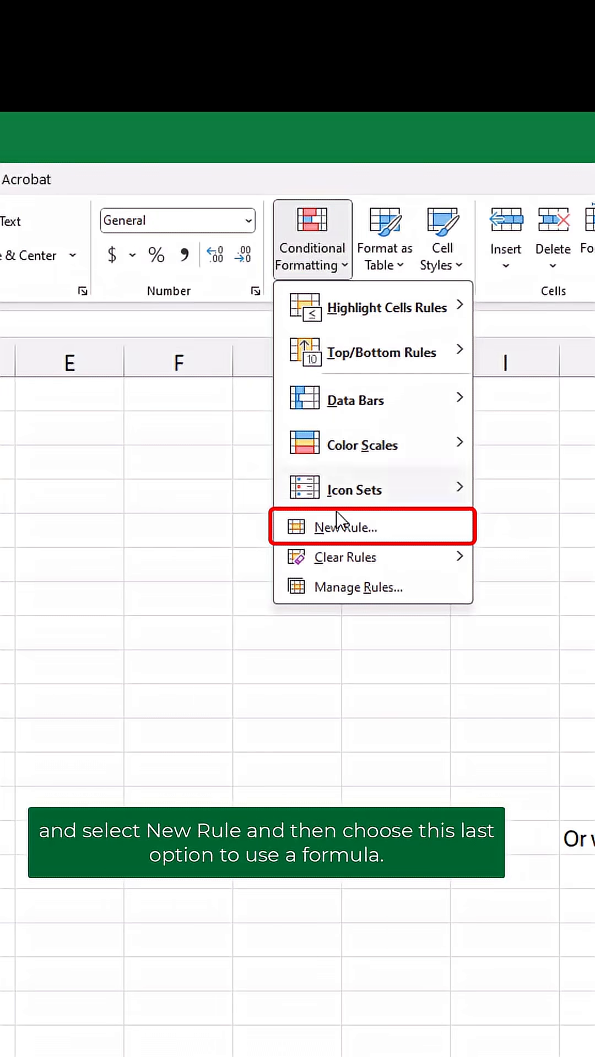
left_click(344, 527)
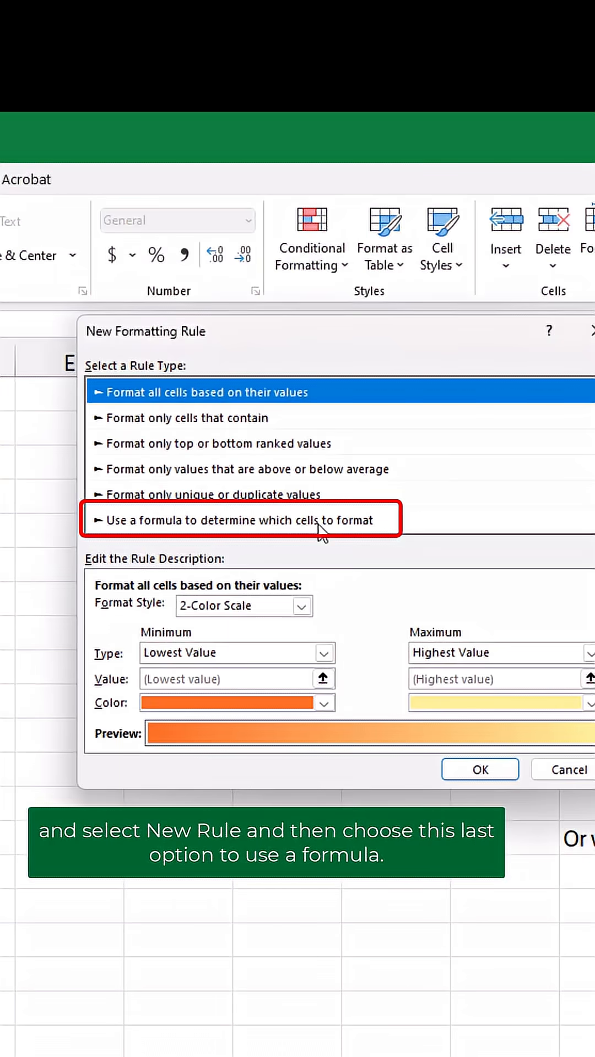
left_click(235, 519)
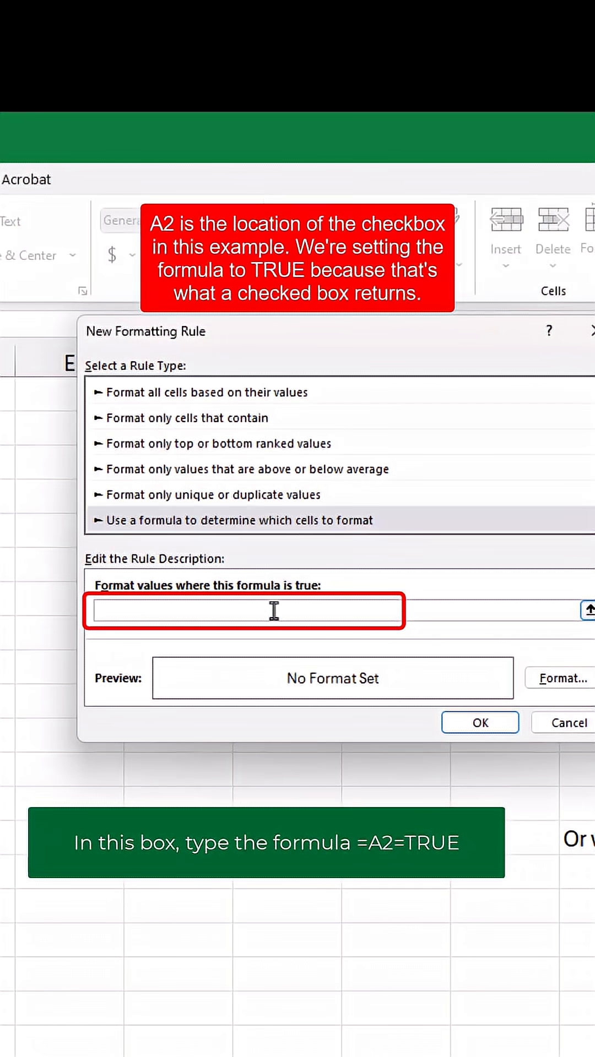
type("=A2=TRU")
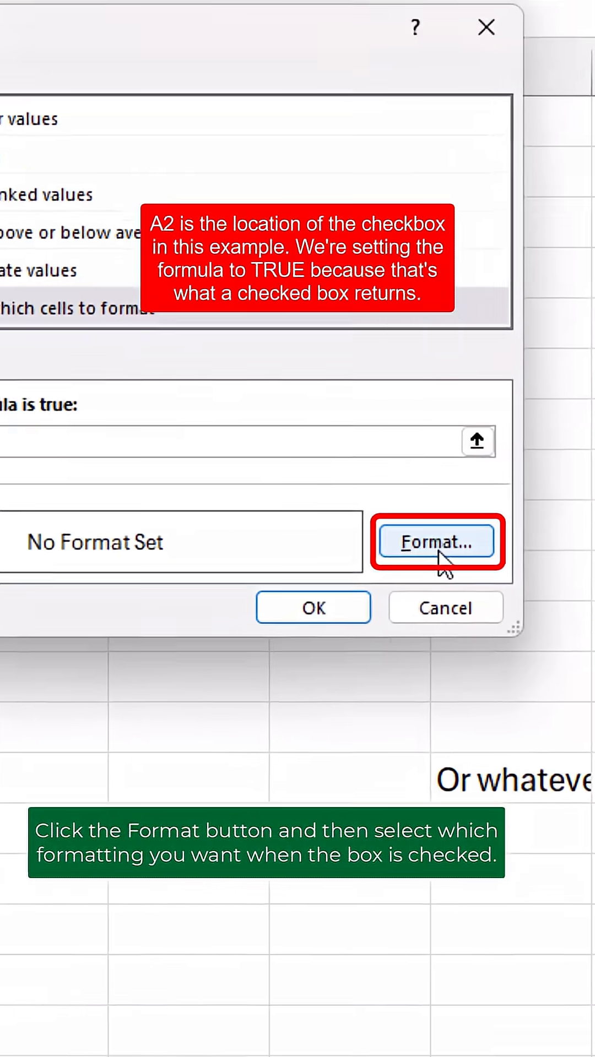
Format checked tasks with strikethrough, hide gridlines, and open column A's filter dropdown
left_click(436, 541)
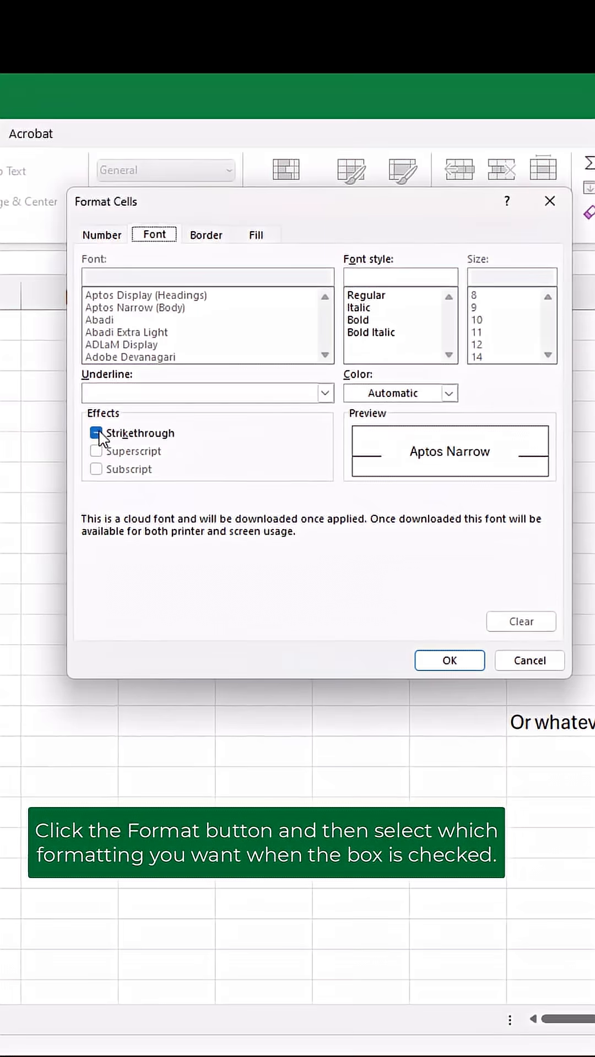
left_click(449, 393)
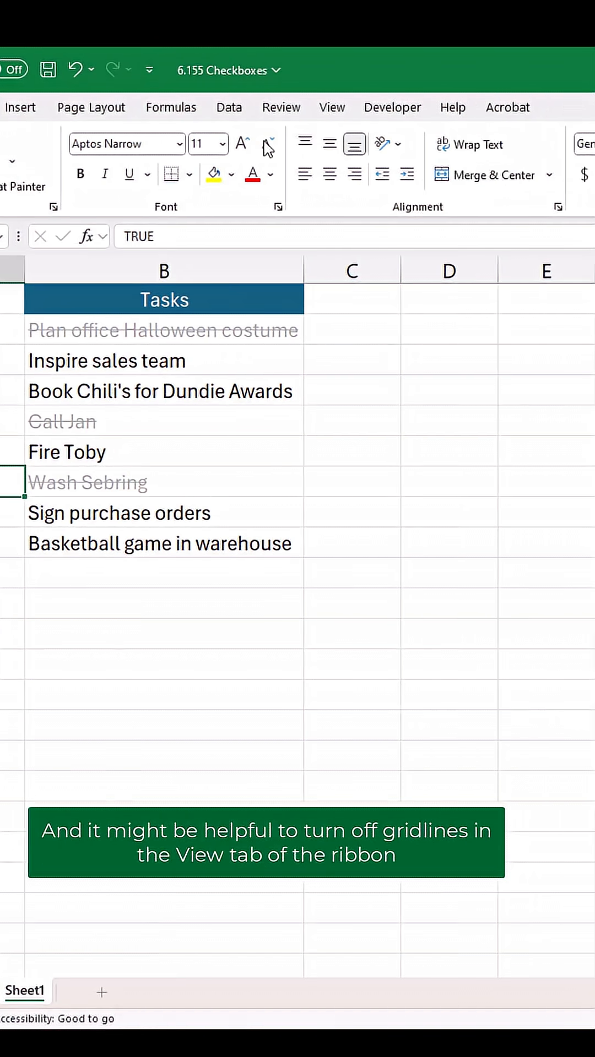
left_click(331, 107)
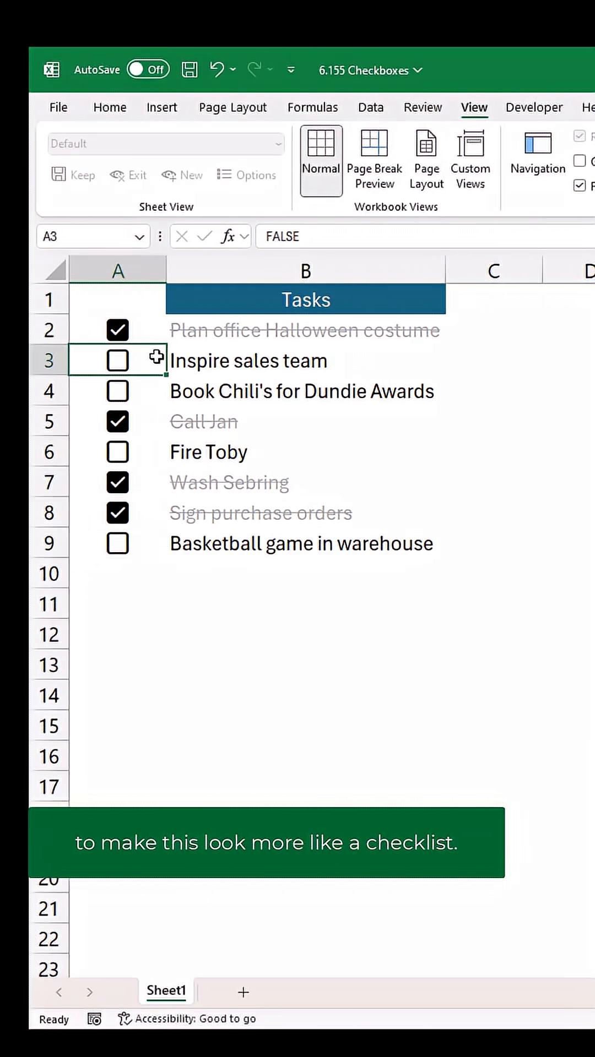
left_click(157, 304)
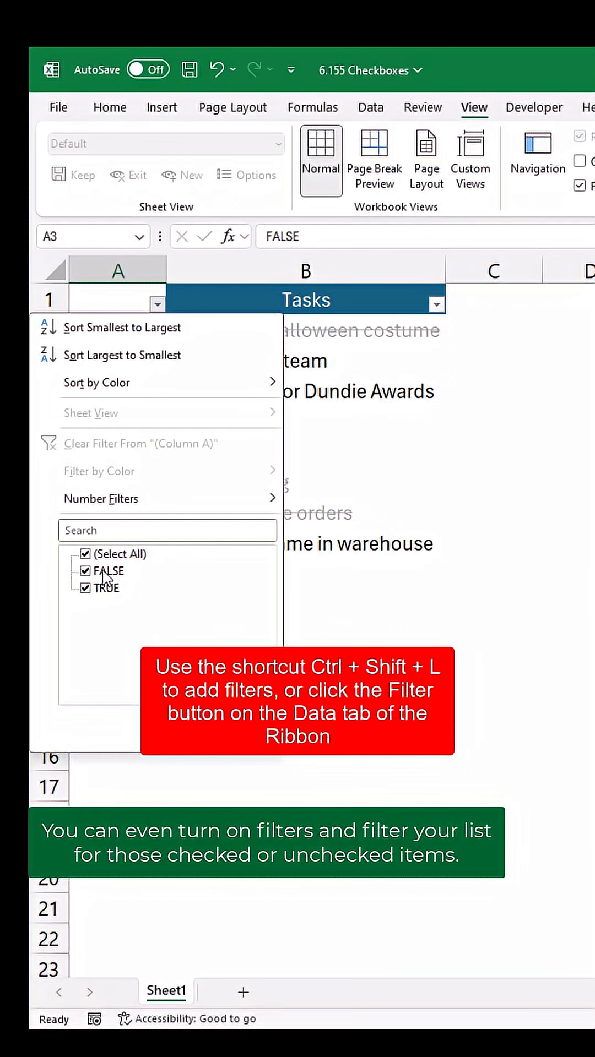